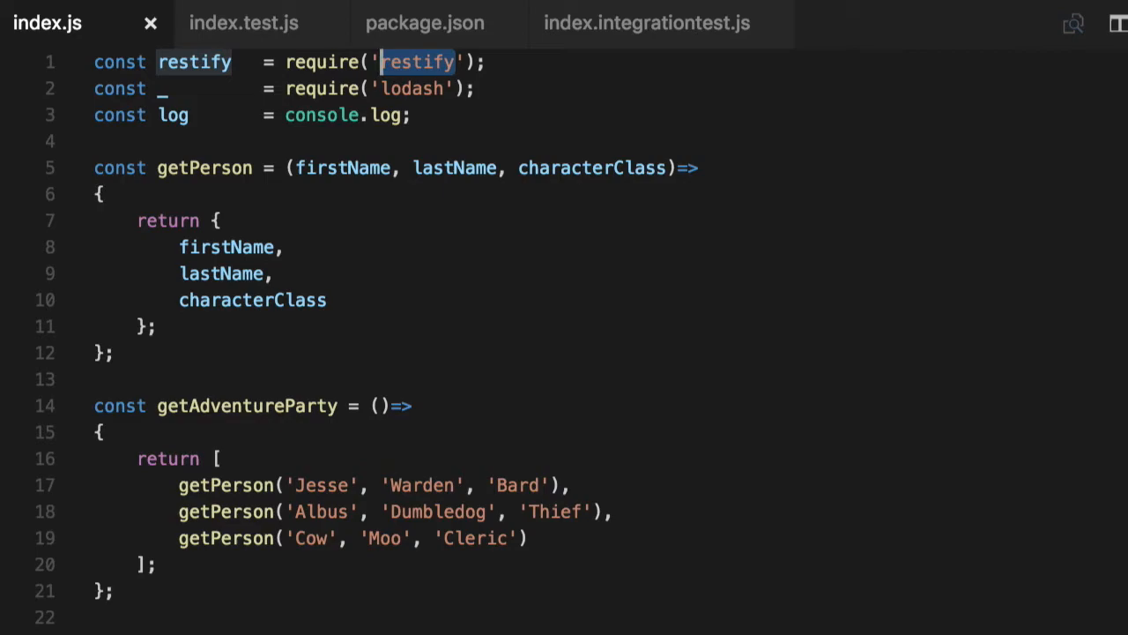
Check that localhost:8080/api/ping responds with result true and data pong.
{"action": "scroll", "scroll_direction": "down", "scroll_amount": 3}
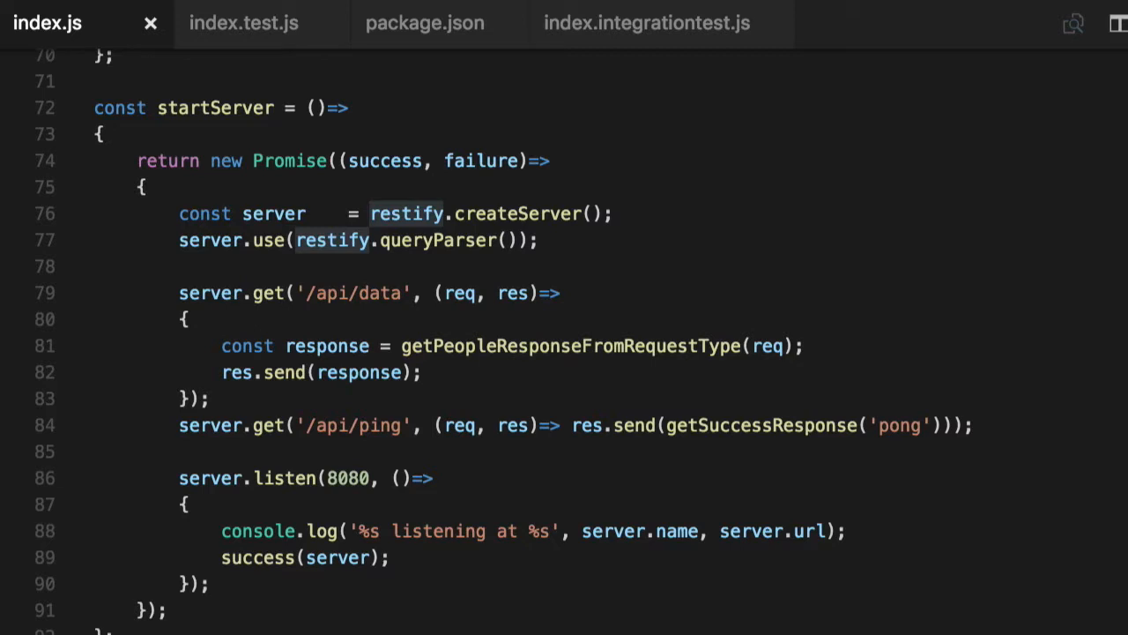
{"action": "mouse_move", "coordinate": [409, 442]}
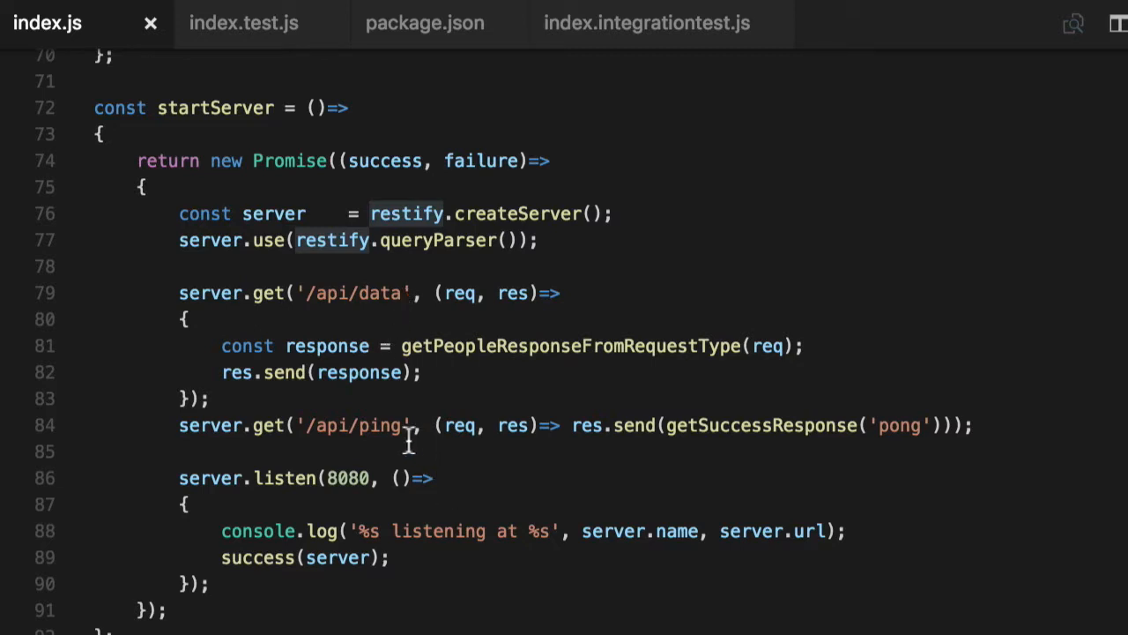
{"action": "double_click", "coordinate": [357, 425]}
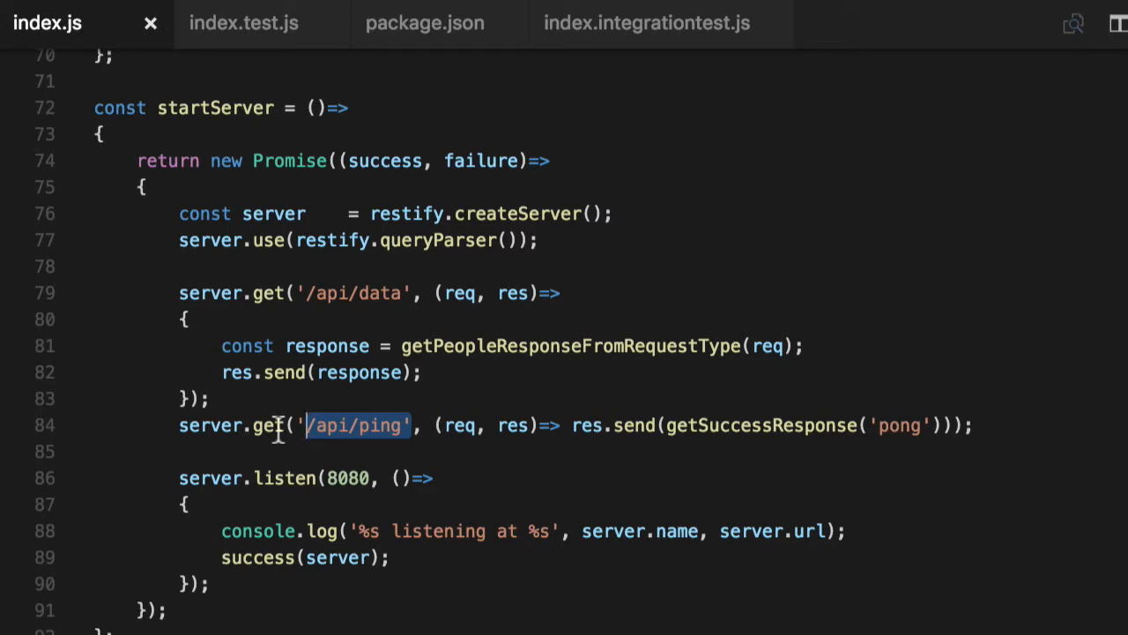
{"action": "mouse_move", "coordinate": [384, 343]}
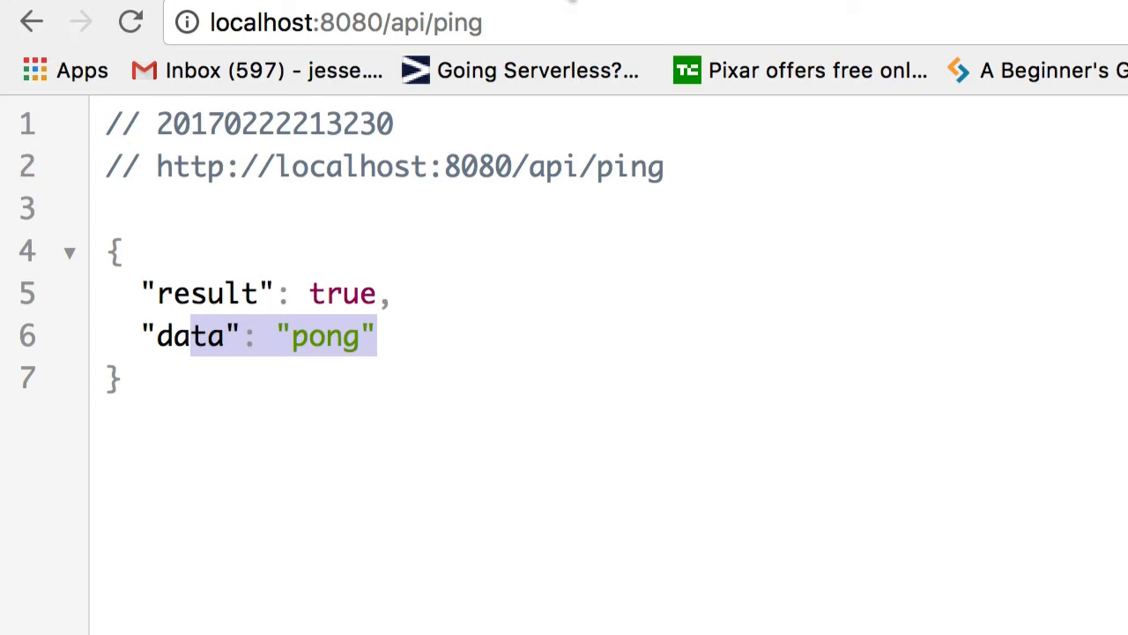
{"action": "left_click", "coordinate": [343, 22]}
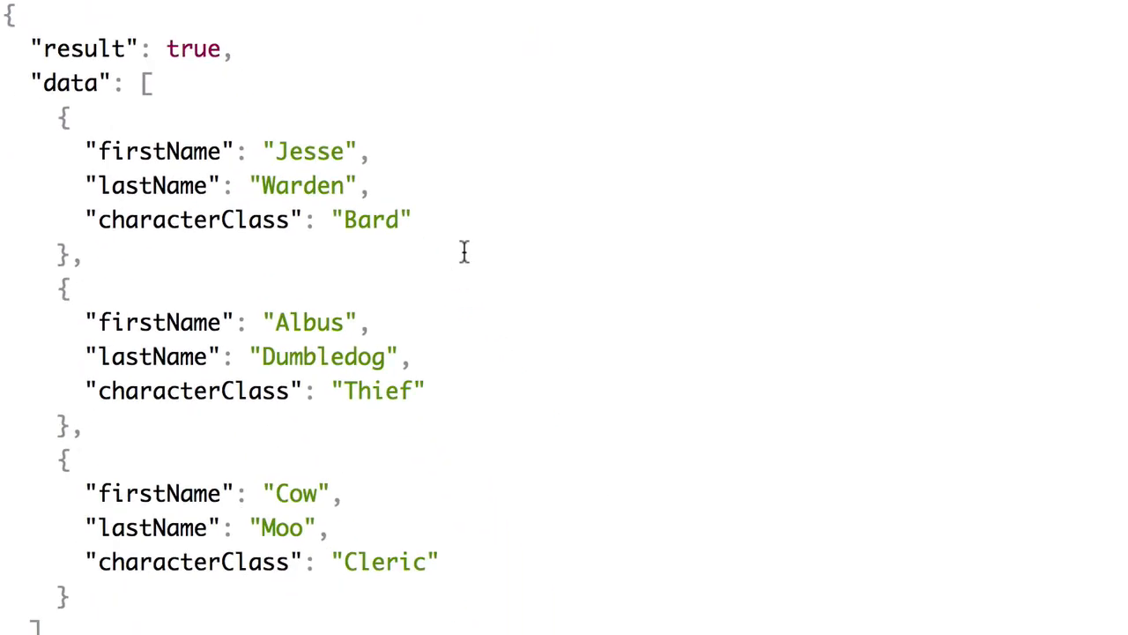
Inspect the adventure party from /api/data, then request it with ?party=steampunk.
{"action": "double_click", "coordinate": [371, 219]}
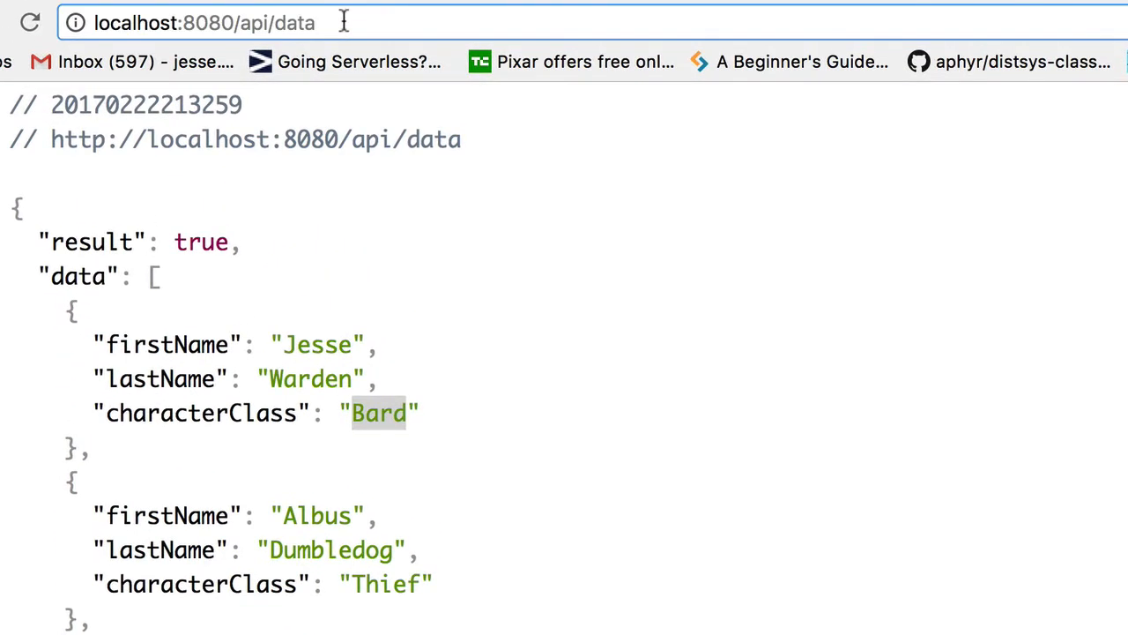
{"action": "type", "text": "?party=steampunk"}
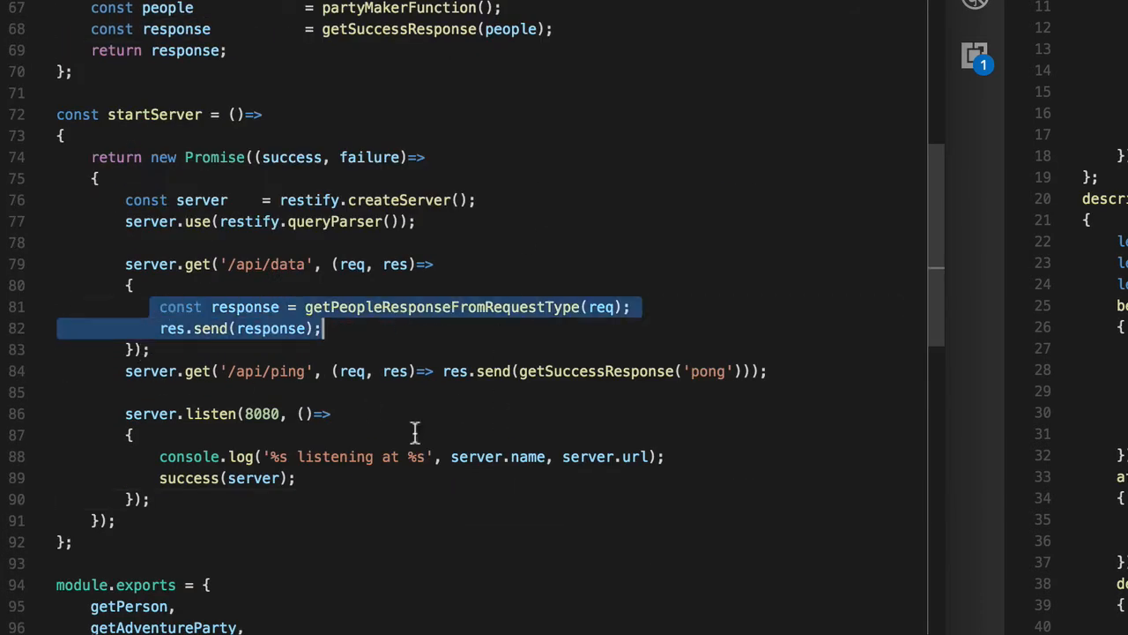
{"action": "mouse_move", "coordinate": [445, 370]}
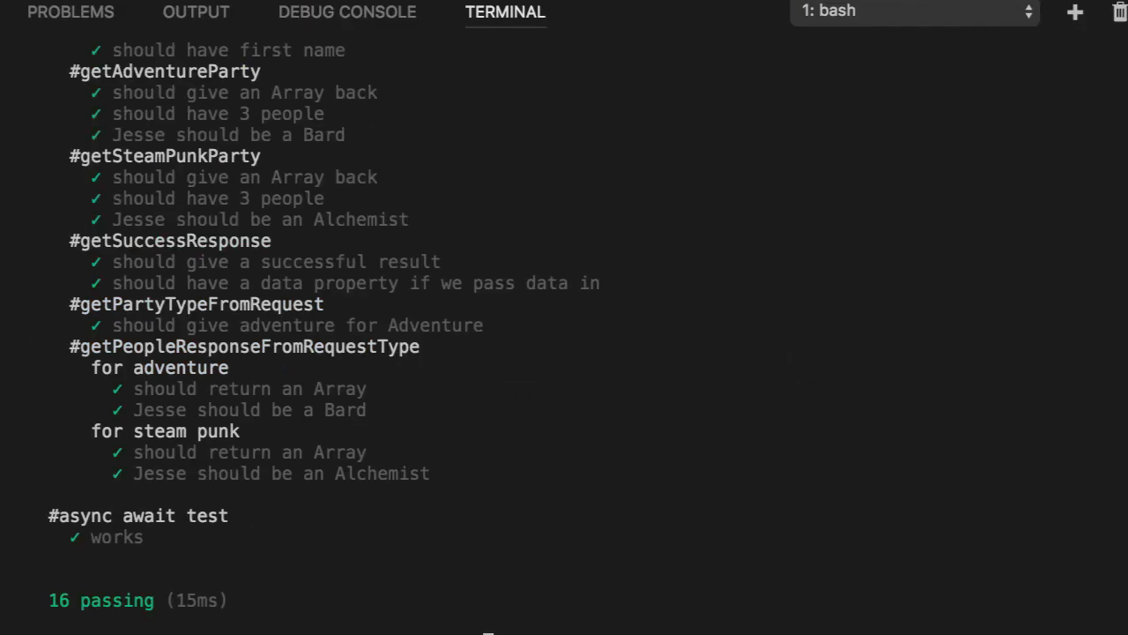
{"action": "mouse_move", "coordinate": [581, 391]}
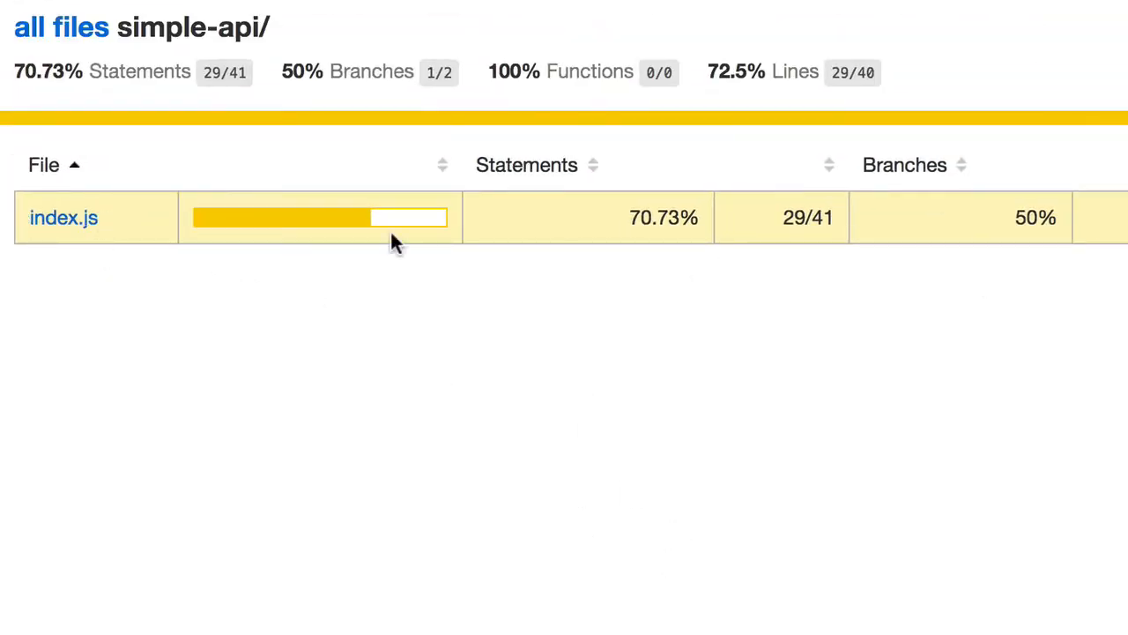
View index.js line coverage showing the startServer function and data route untested.
{"action": "left_click", "coordinate": [63, 219]}
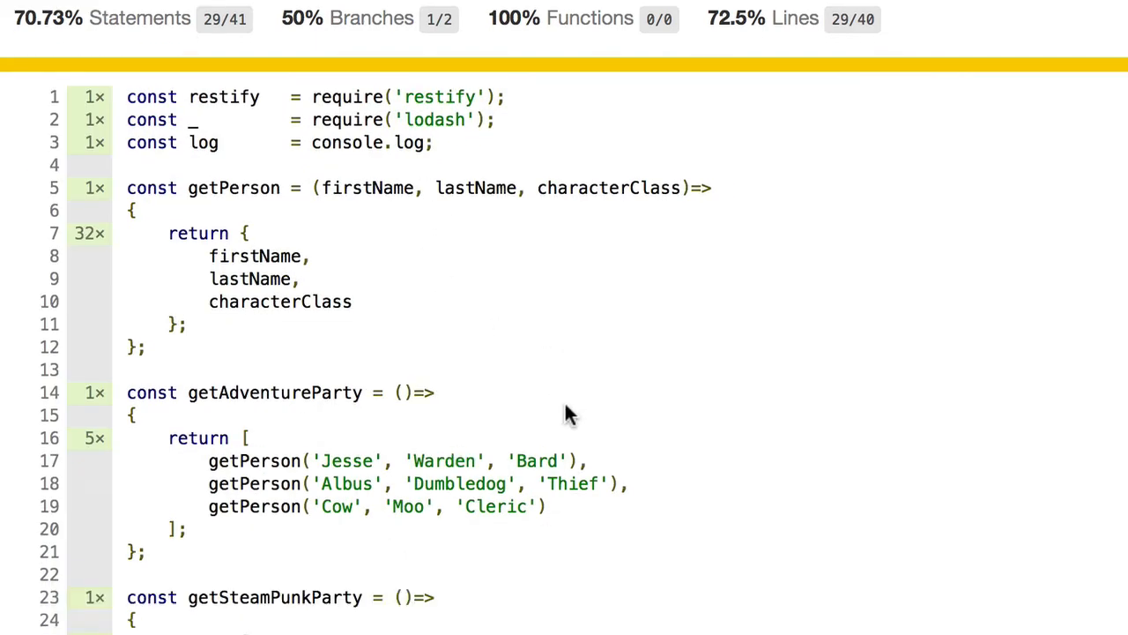
{"action": "scroll", "scroll_direction": "down", "scroll_amount": 3}
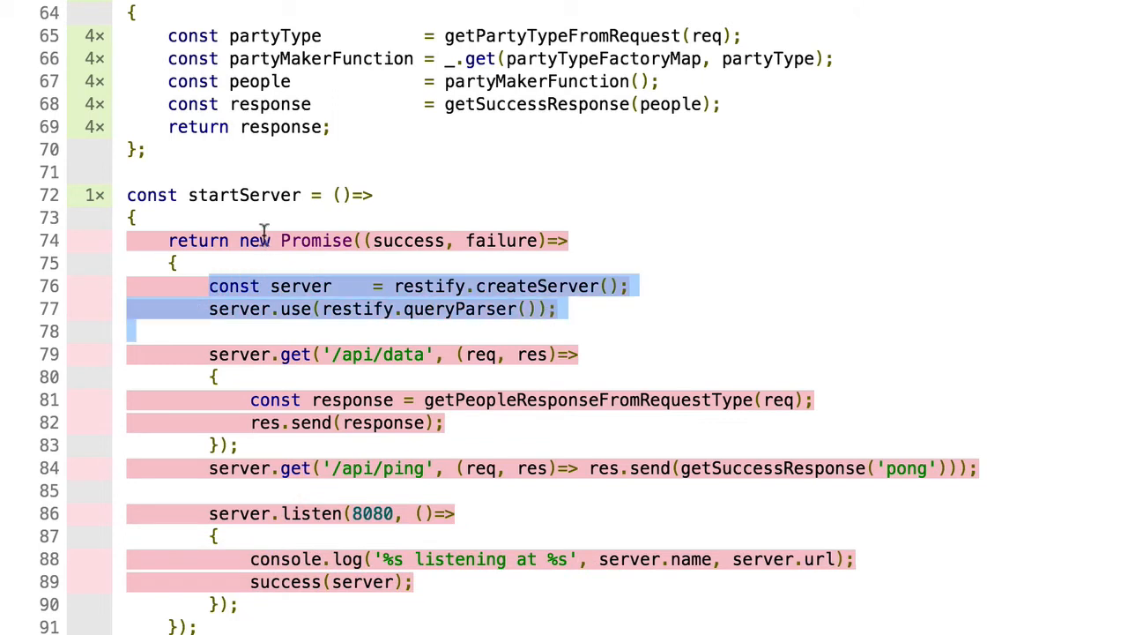
{"action": "left_click", "coordinate": [201, 355]}
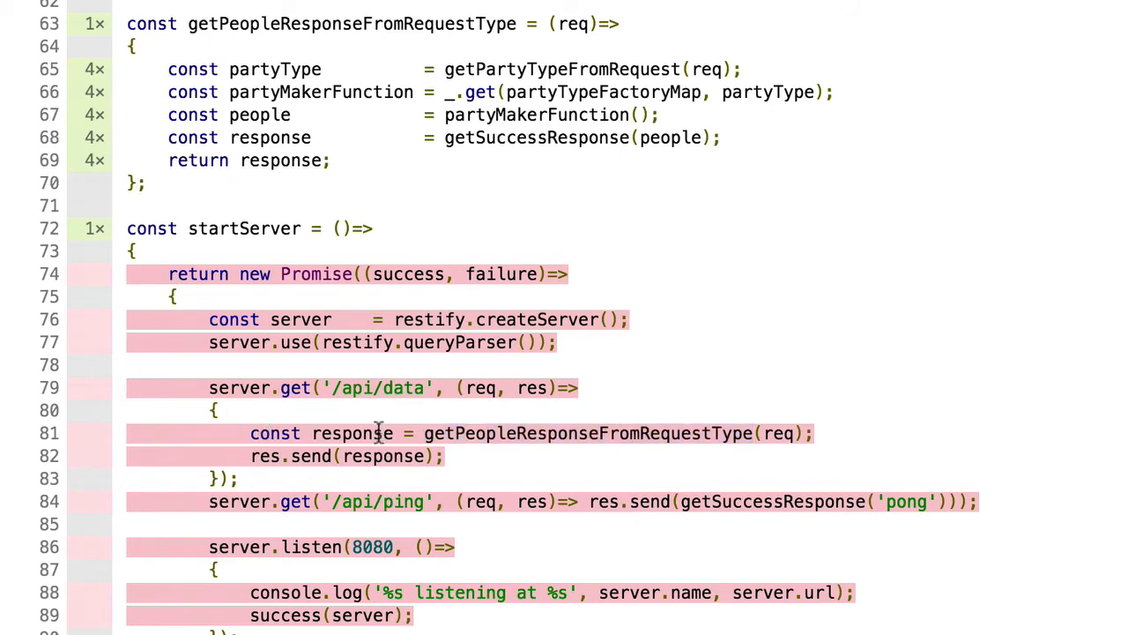
{"action": "double_click", "coordinate": [378, 388]}
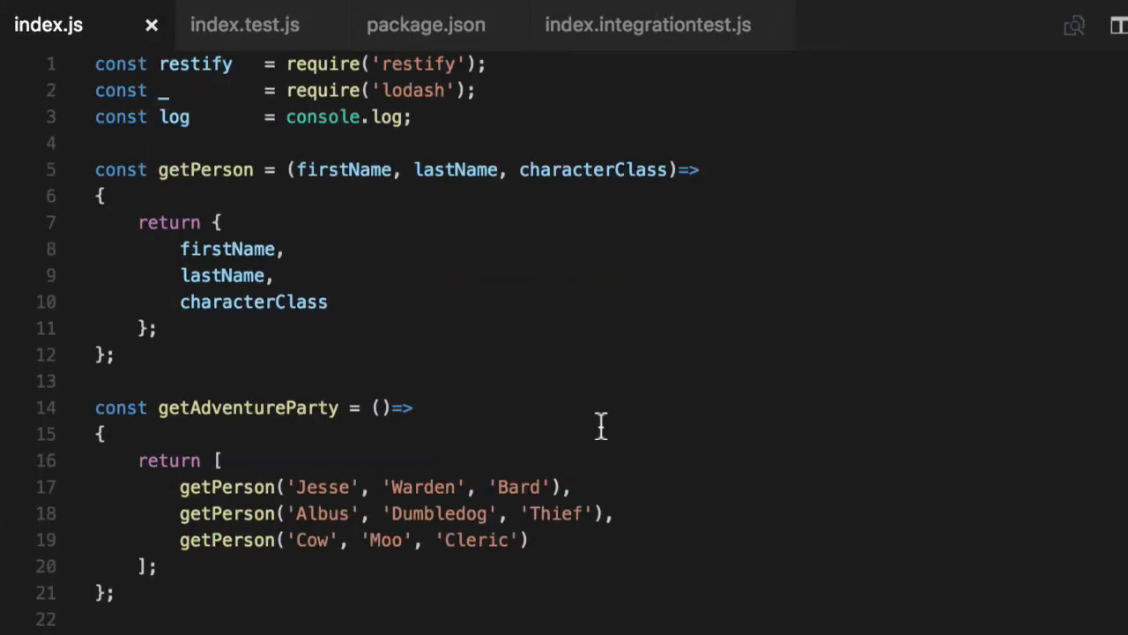
Review index.test.js's describe/it cases, including the adventure and steampunk party tests.
{"action": "left_click", "coordinate": [243, 24]}
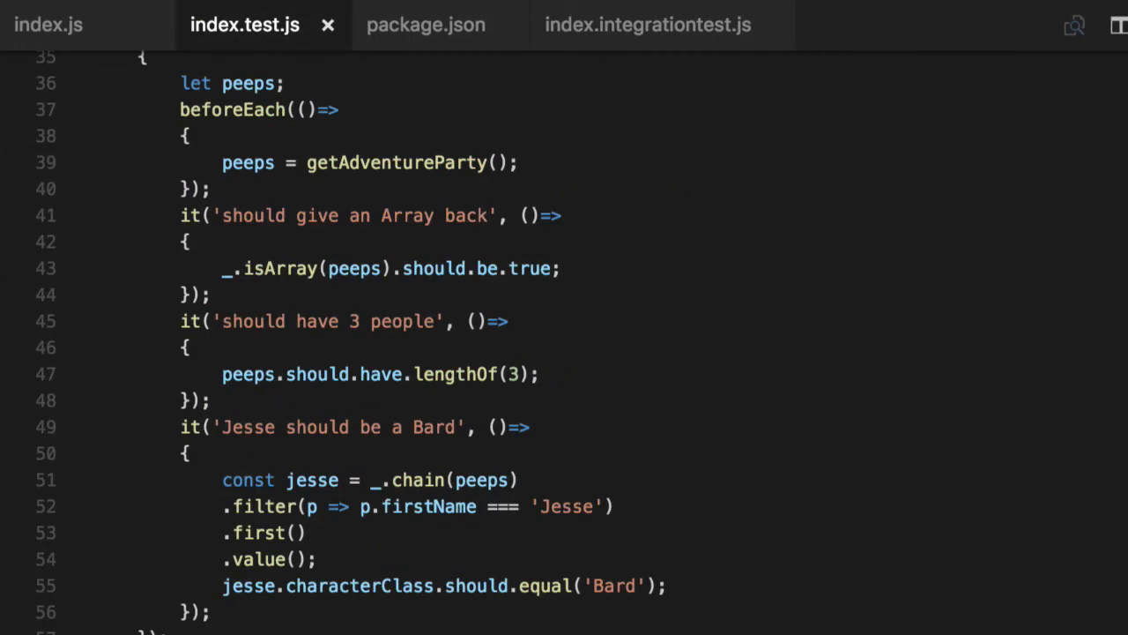
{"action": "scroll", "scroll_direction": "up", "scroll_amount": 3}
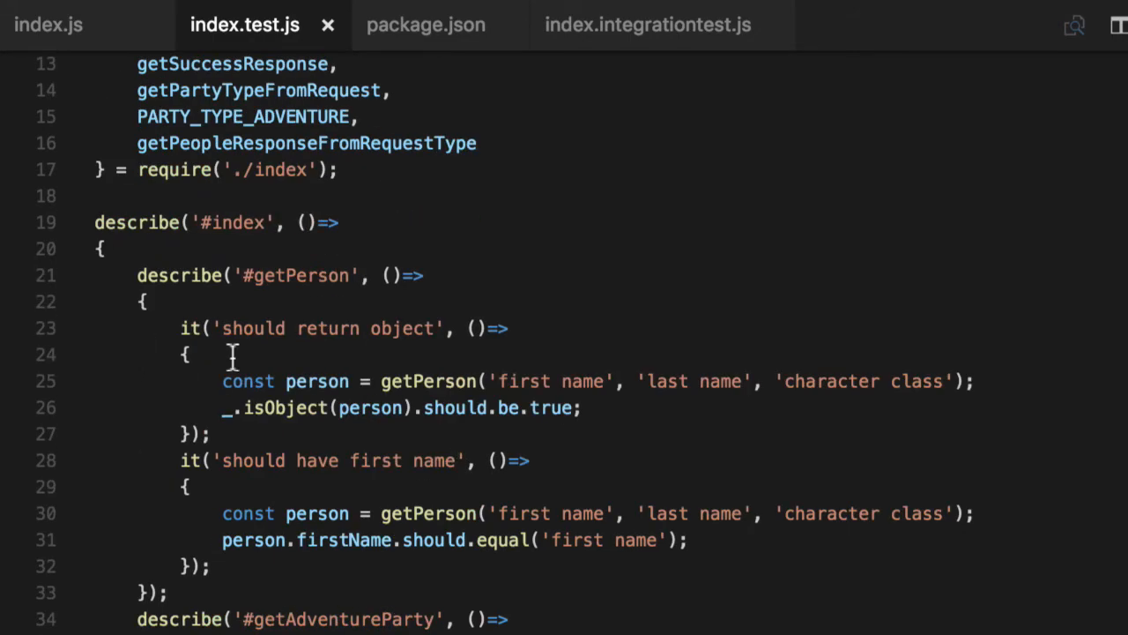
{"action": "scroll", "scroll_direction": "down", "scroll_amount": 3}
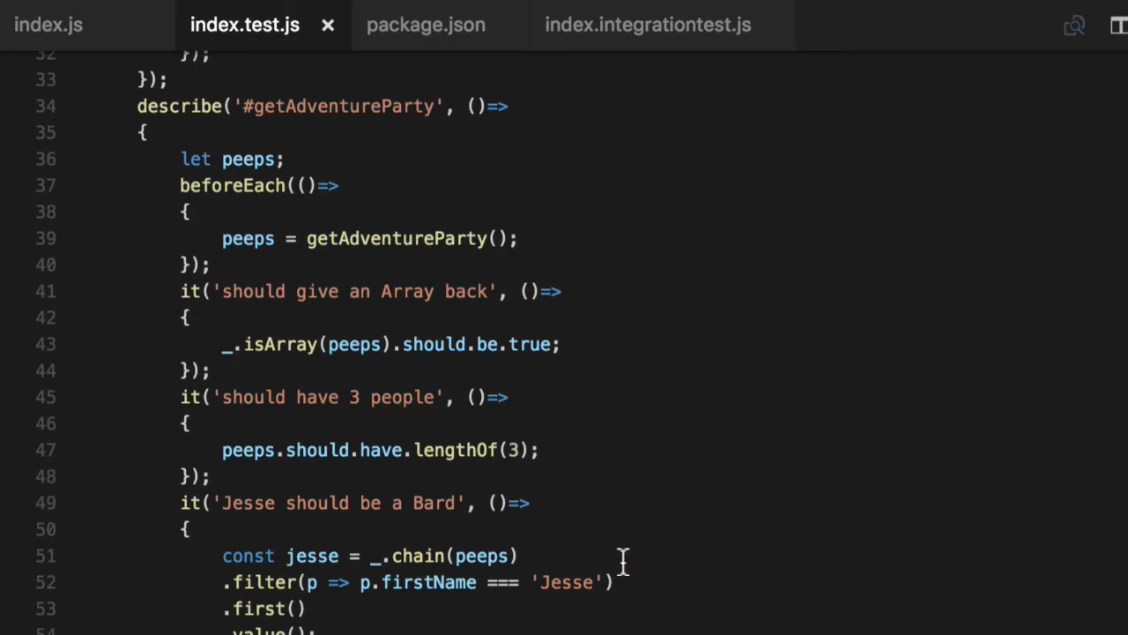
{"action": "scroll", "scroll_direction": "down", "scroll_amount": 3}
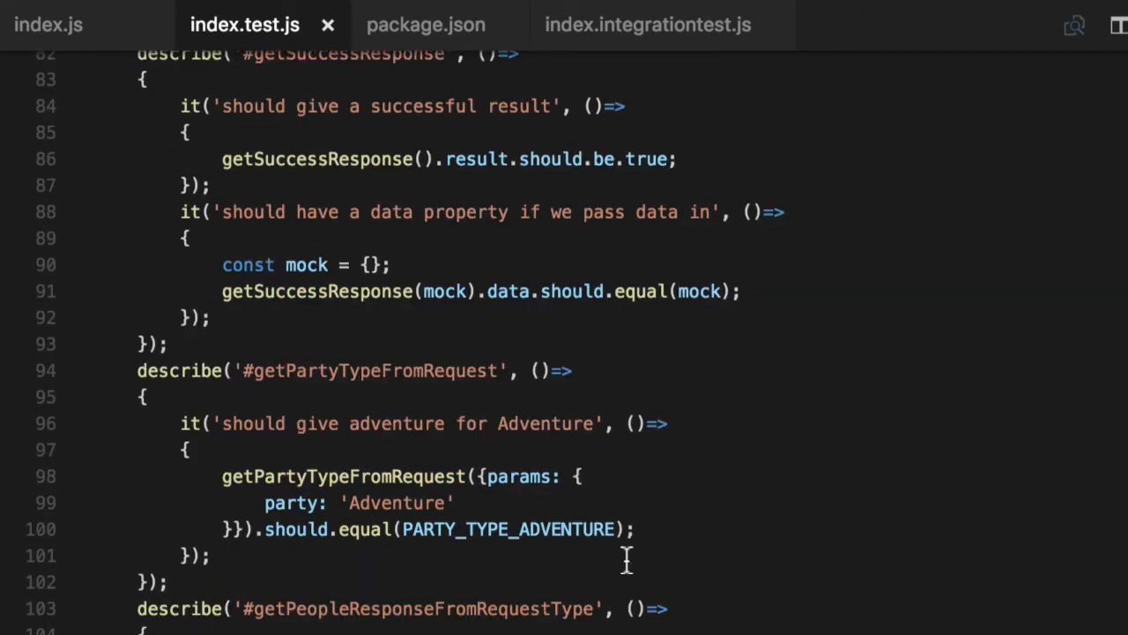
{"action": "scroll", "scroll_direction": "down", "scroll_amount": 3}
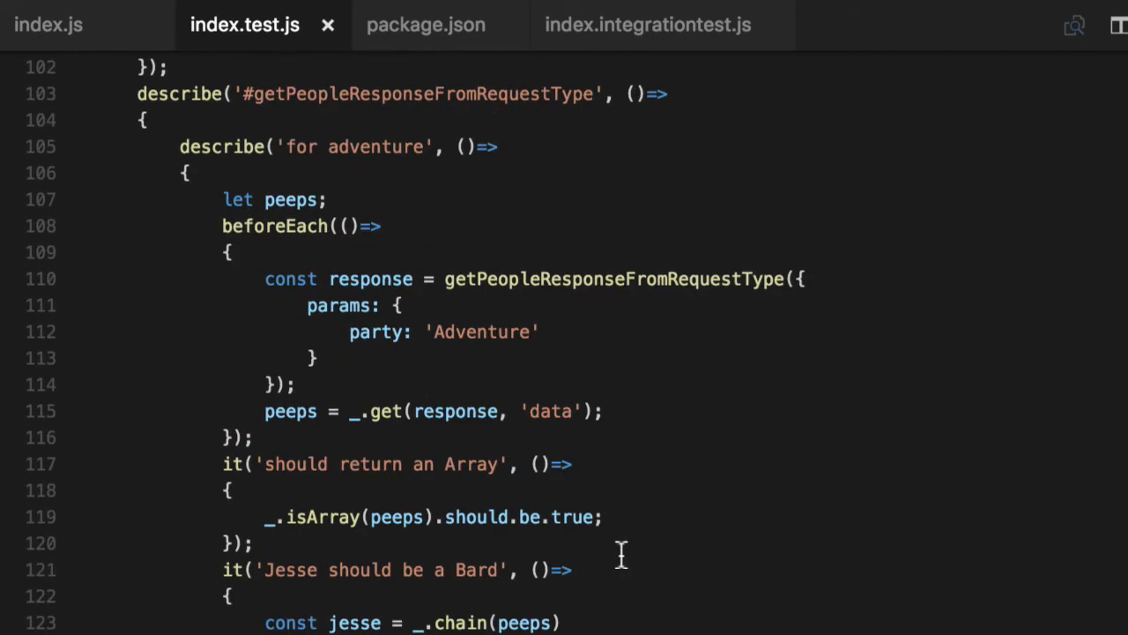
{"action": "scroll", "scroll_direction": "down", "scroll_amount": 3}
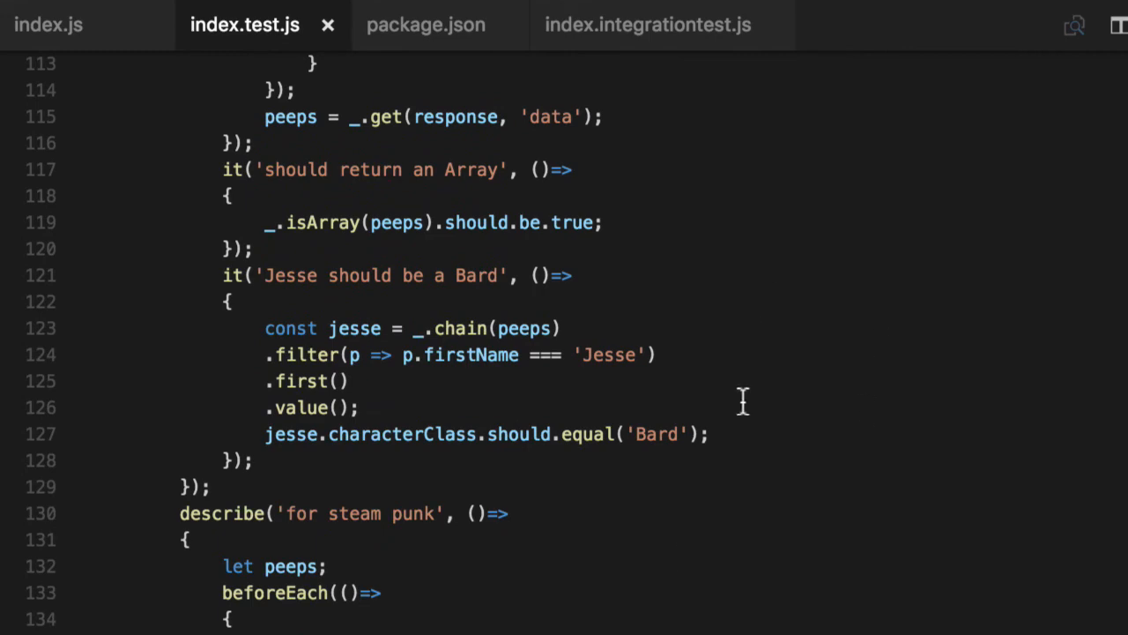
{"action": "mouse_move", "coordinate": [808, 466]}
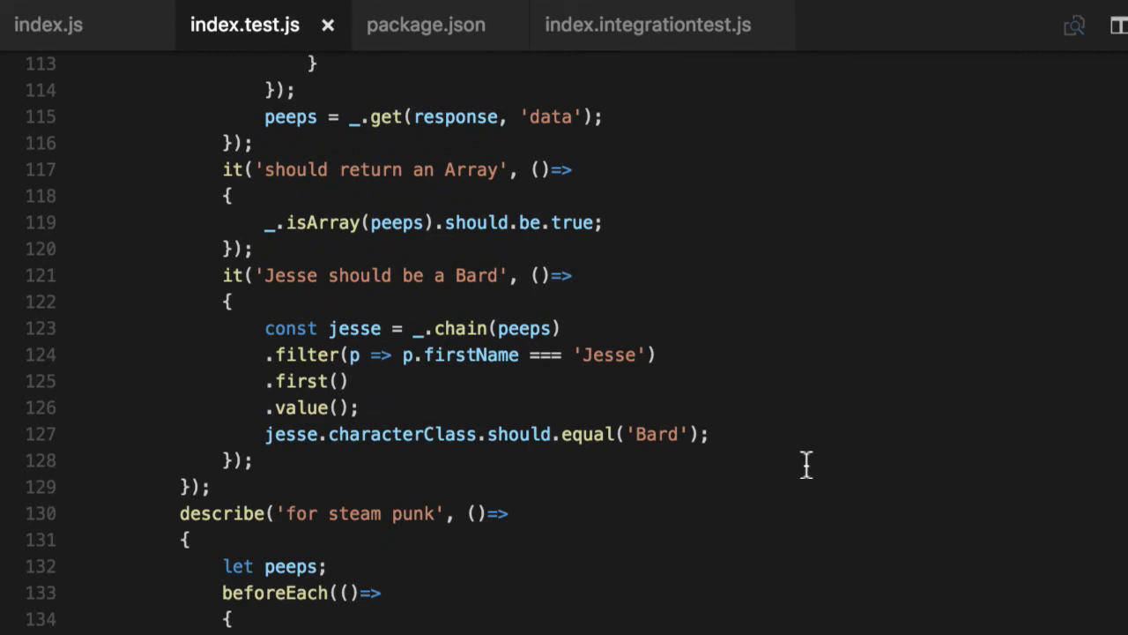
{"action": "scroll", "scroll_direction": "down", "scroll_amount": 3}
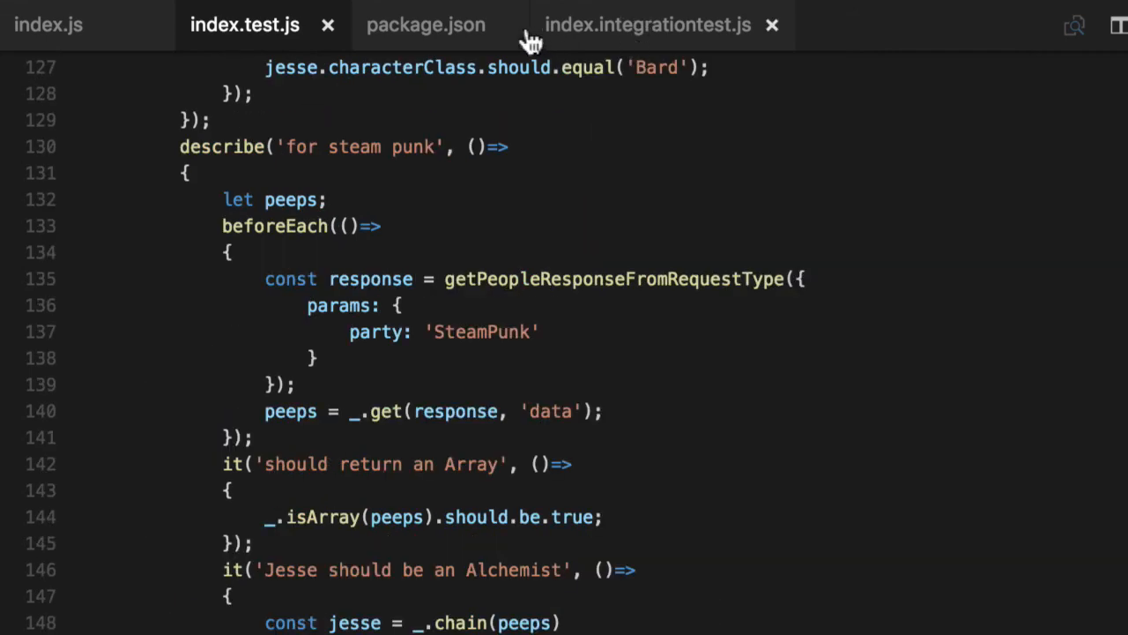
Inspect package.json's test and integration scripts, trying *.test.js before reverting to index.test.js.
{"action": "left_click", "coordinate": [427, 25]}
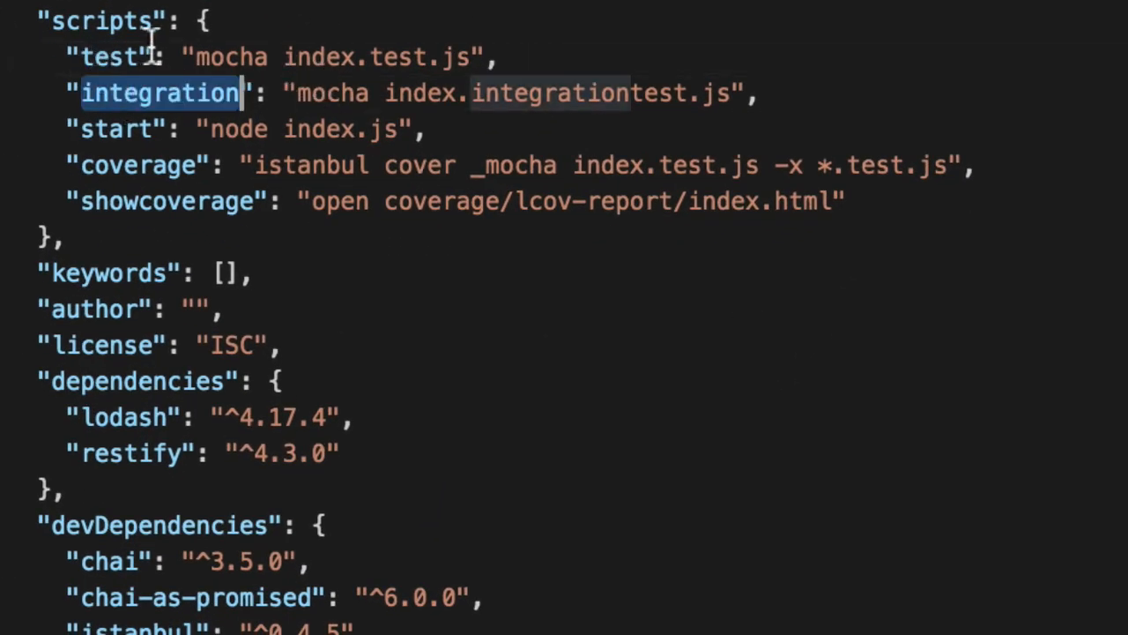
{"action": "double_click", "coordinate": [402, 58]}
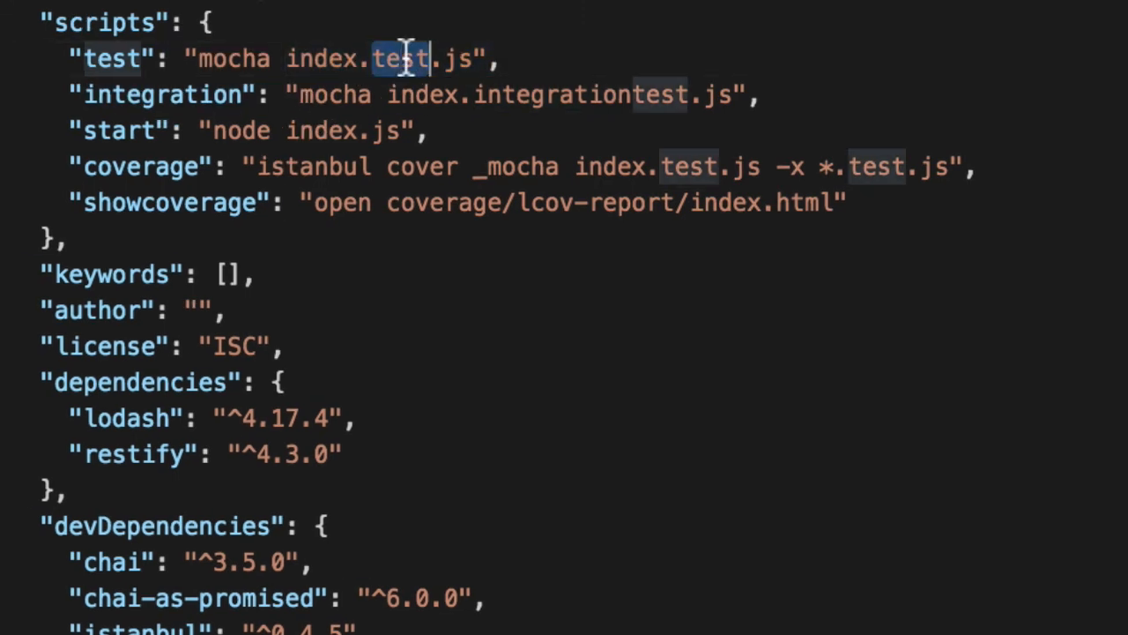
{"action": "double_click", "coordinate": [164, 95]}
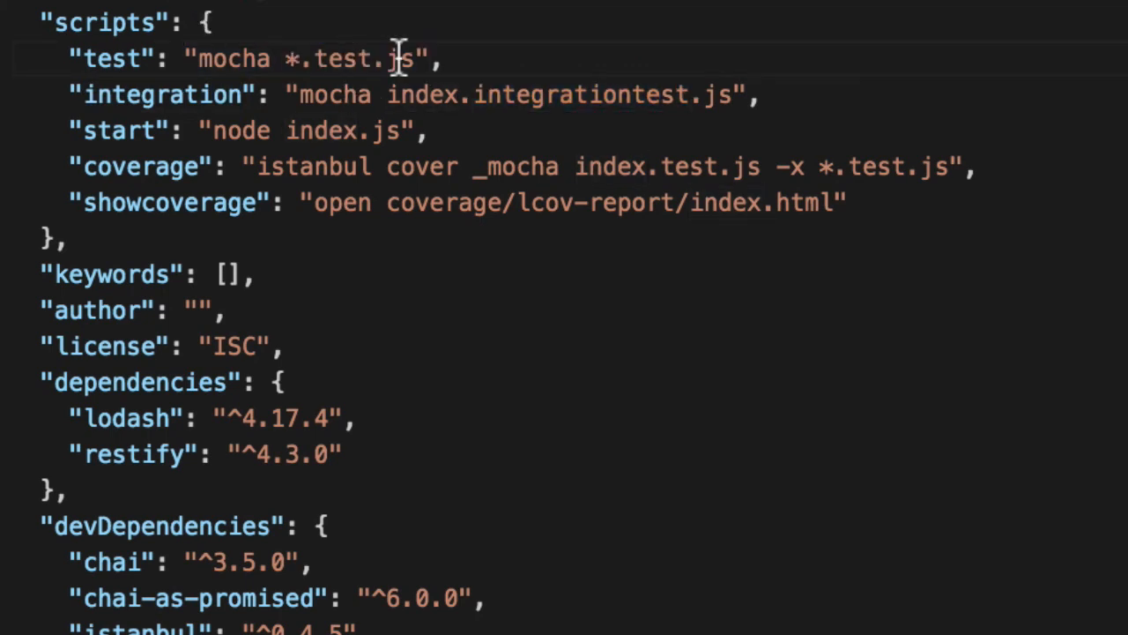
{"action": "left_click", "coordinate": [762, 95]}
{"action": "type", "text": "index"}
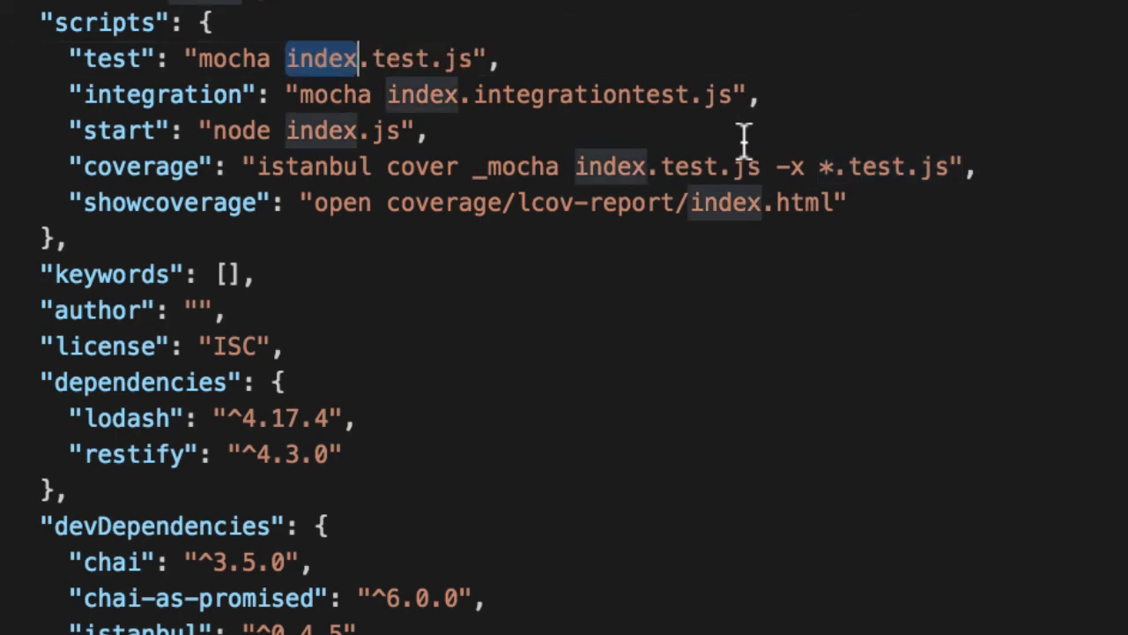
{"action": "double_click", "coordinate": [579, 95]}
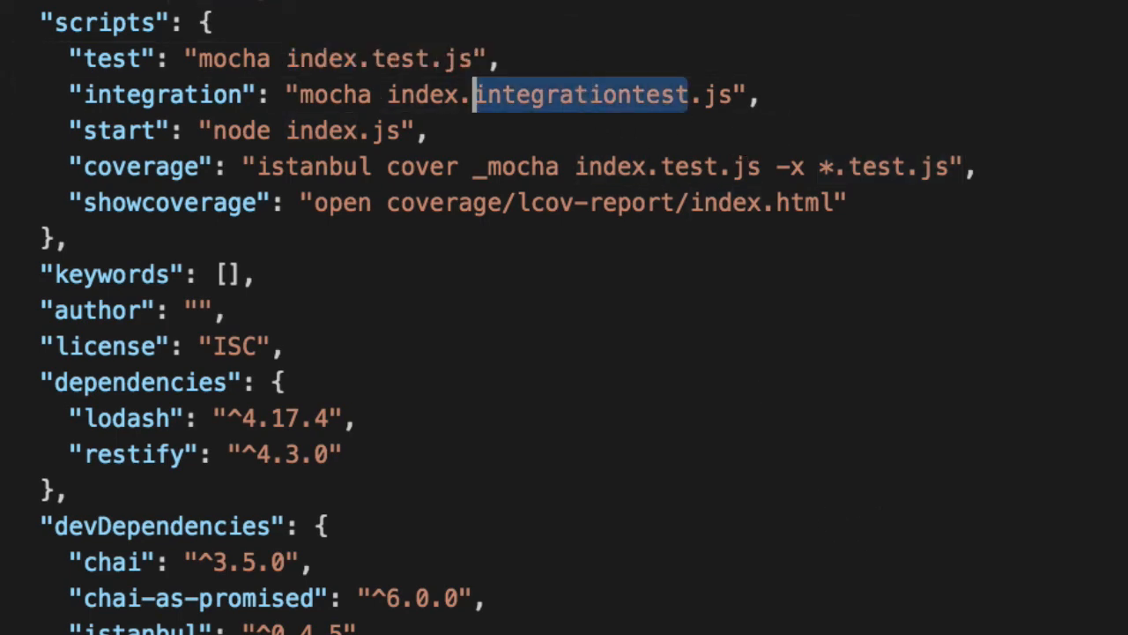
{"action": "mouse_move", "coordinate": [737, 246]}
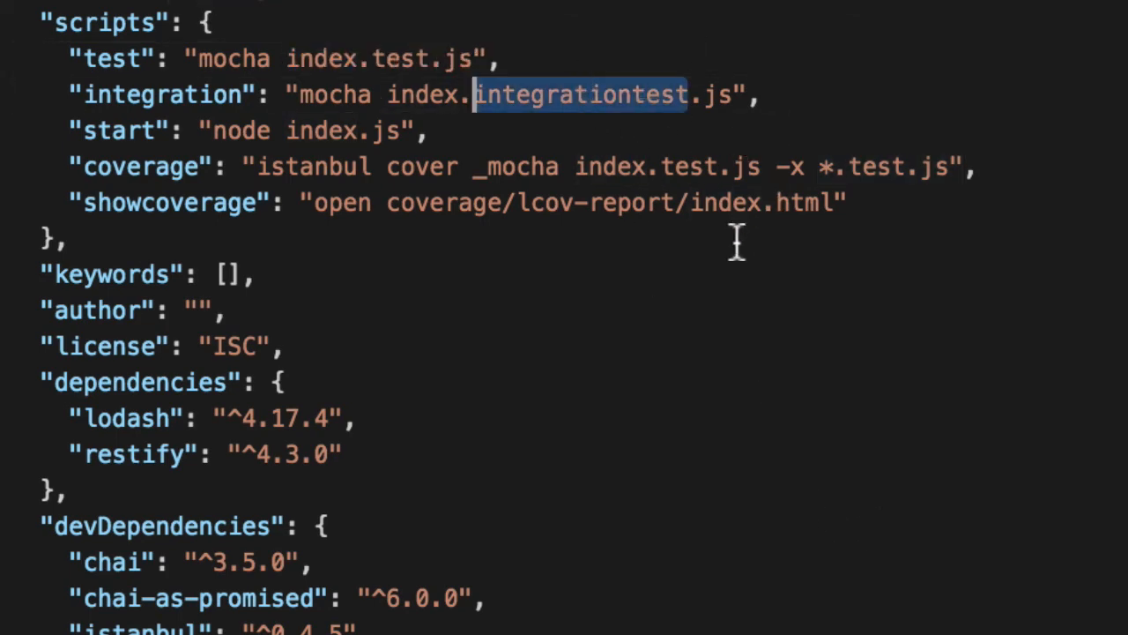